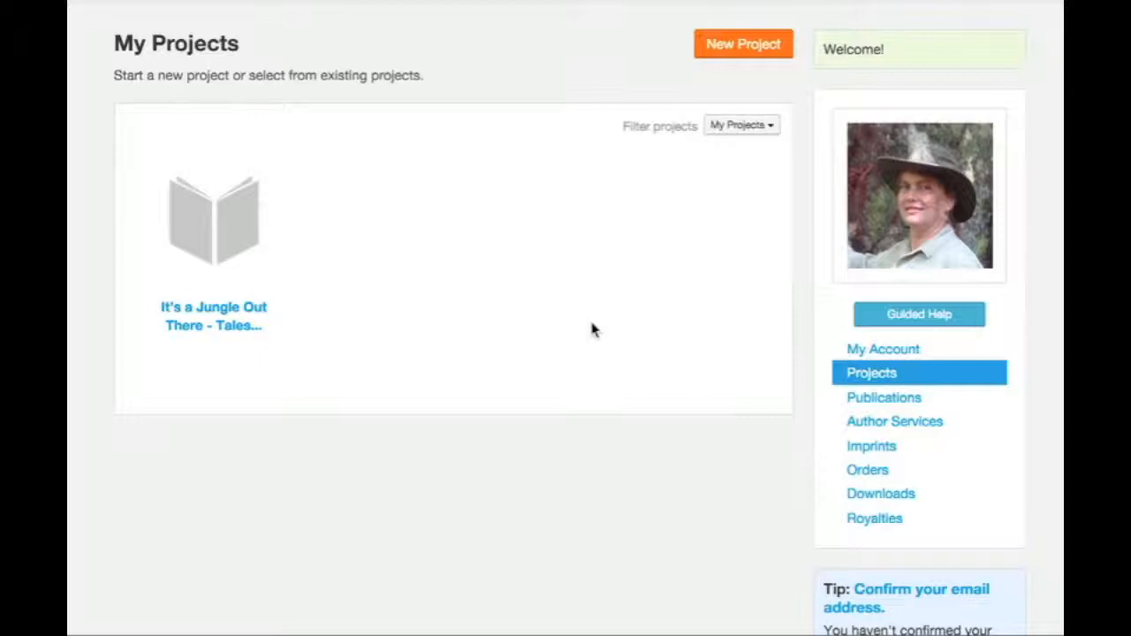
mouse_move(222, 238)
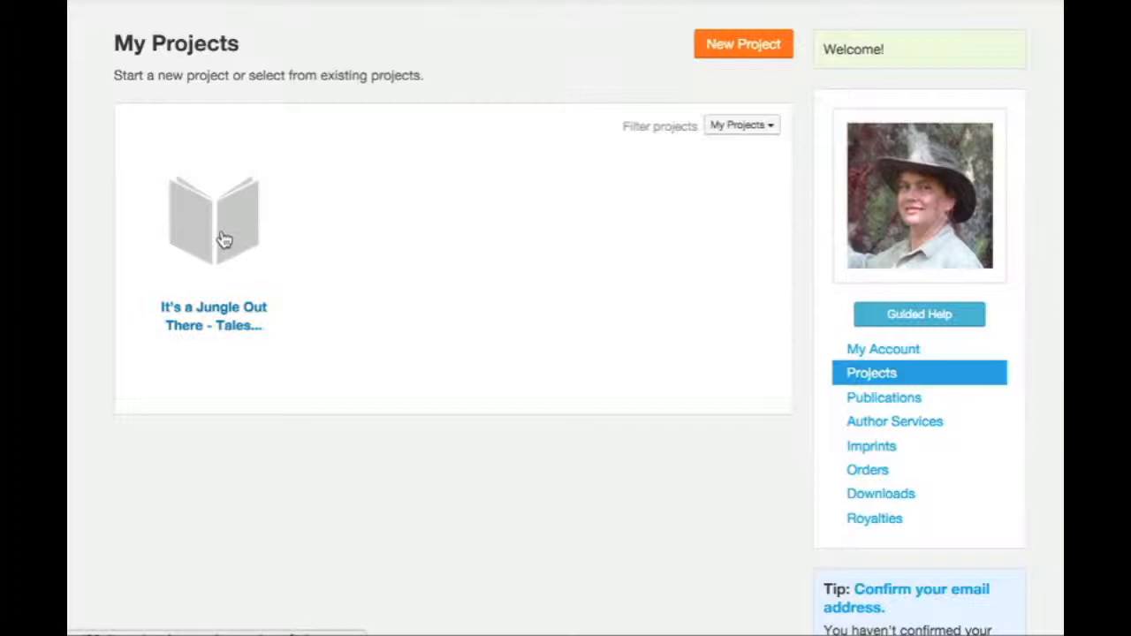
- Open the 'It's a Jungle Out There' book project to show its Table of Contents
click(219, 221)
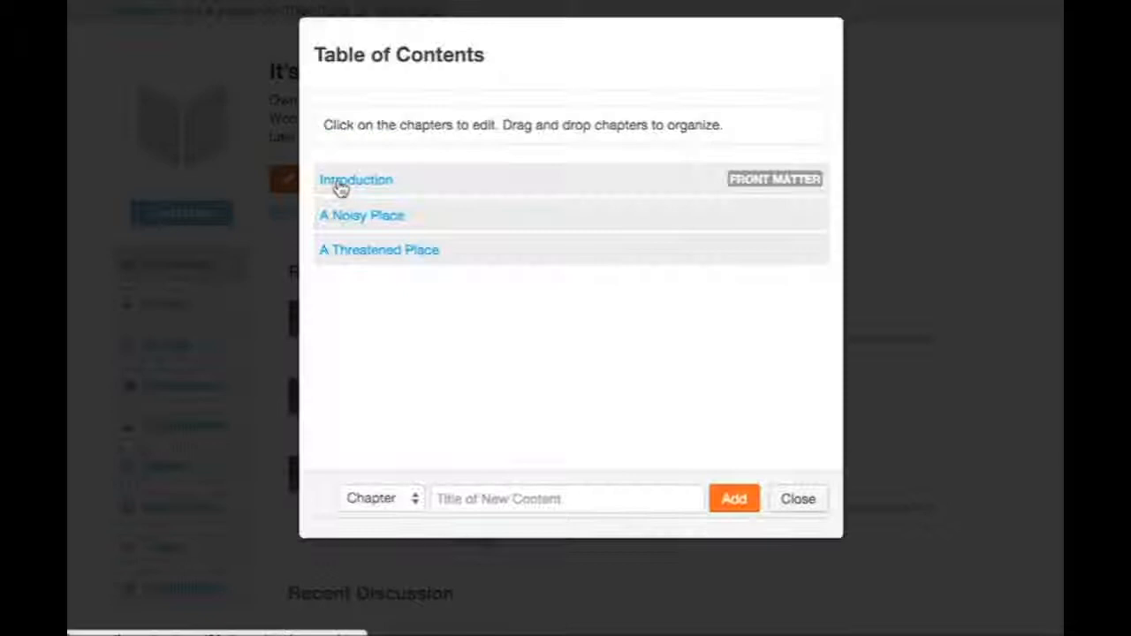
- Open the 'A Noisy Place' chapter in the editor with the chapter list expanded beside it
click(367, 216)
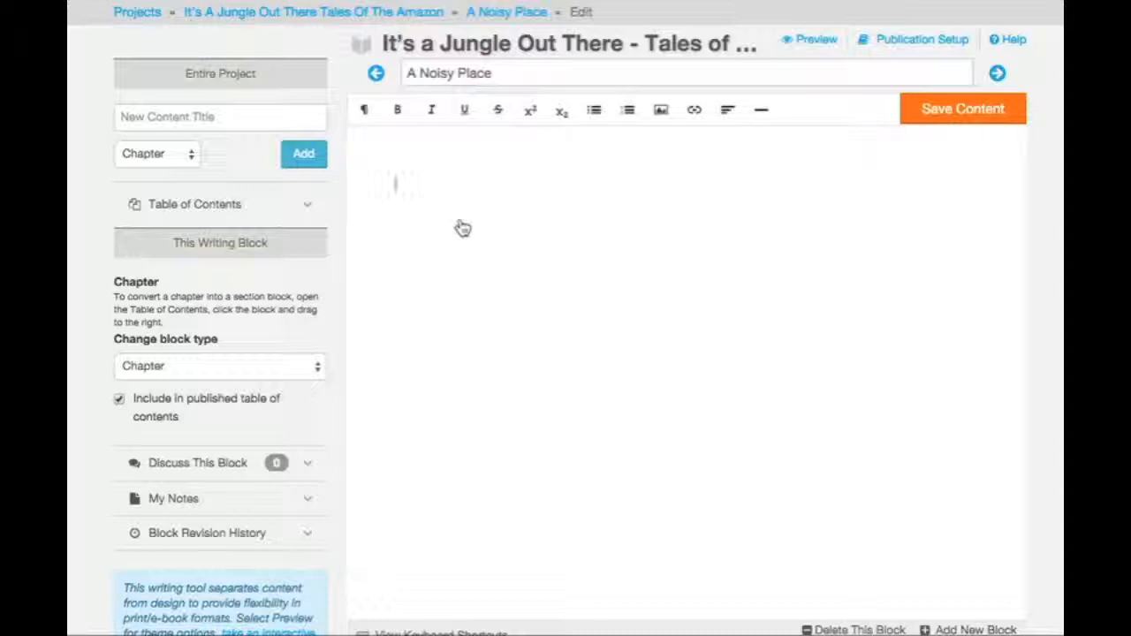
click(194, 205)
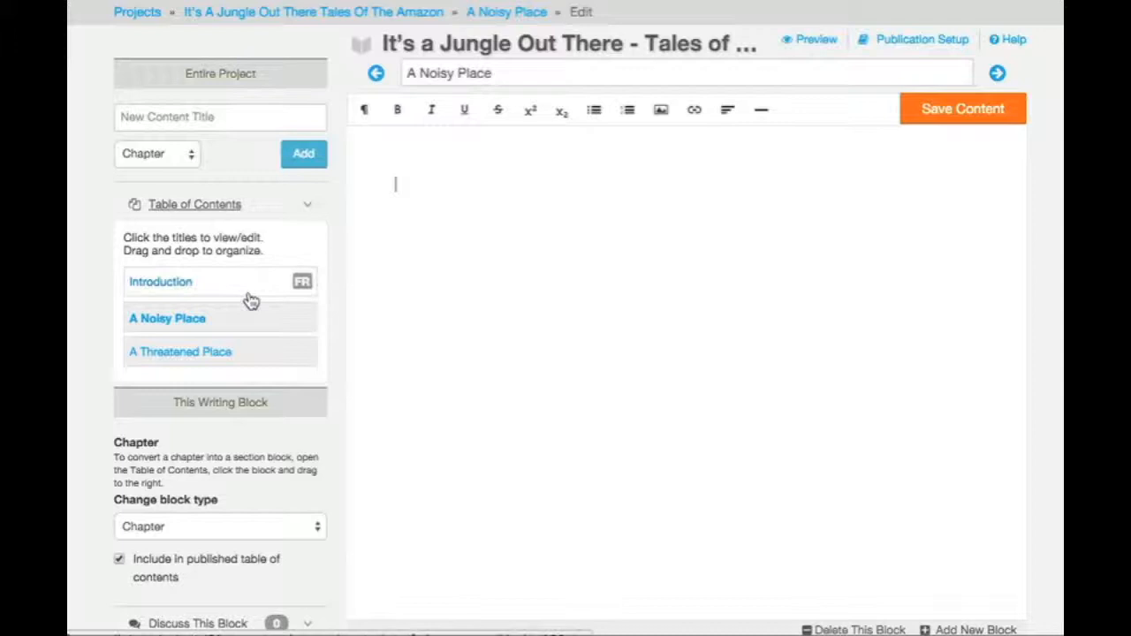
mouse_move(251, 357)
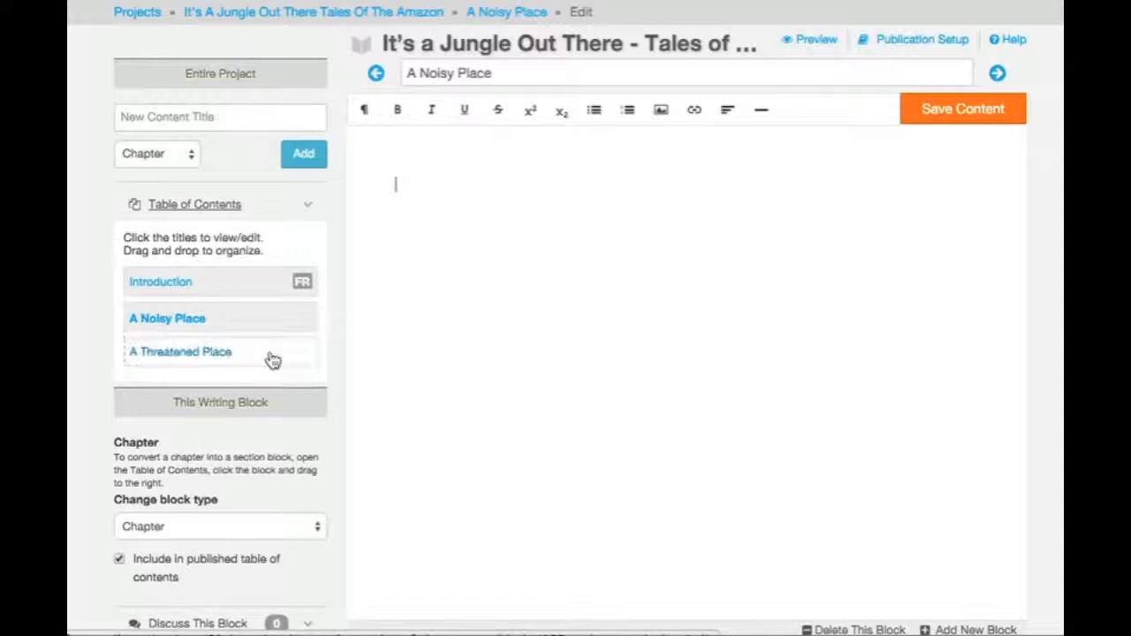
scroll(down, 3)
text(As someone accustomed to the silence of the North American woodlands, the noise of the)
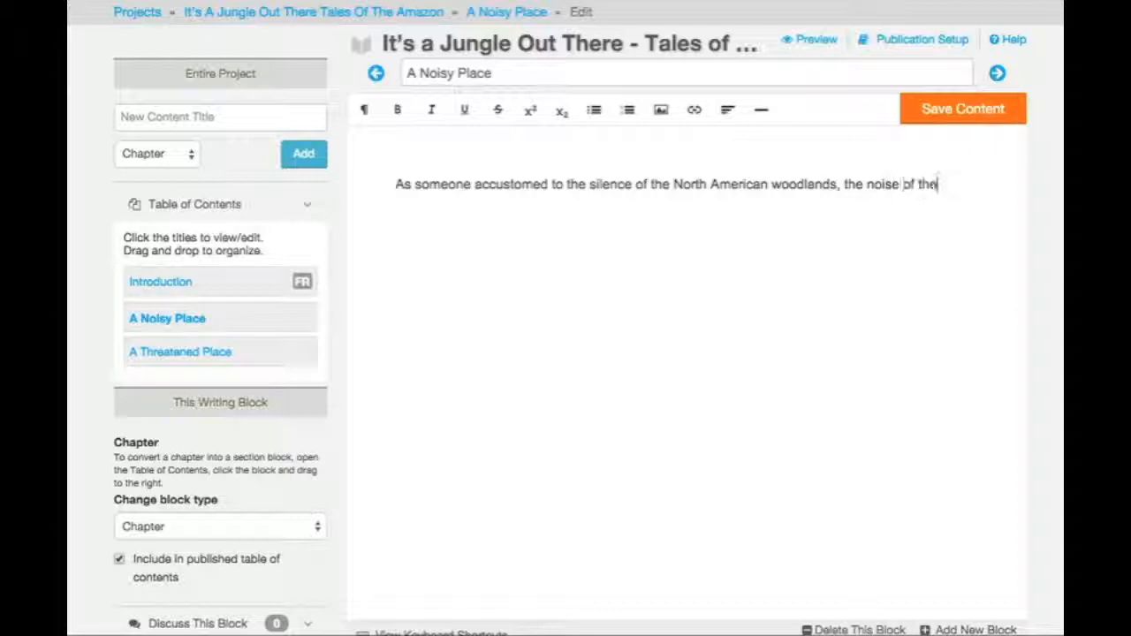
- Finish the sentence with 'Amazon jungle came as a shock.', save it, then reword to 'surprise'
text(Amazon jungle came as a shock.)
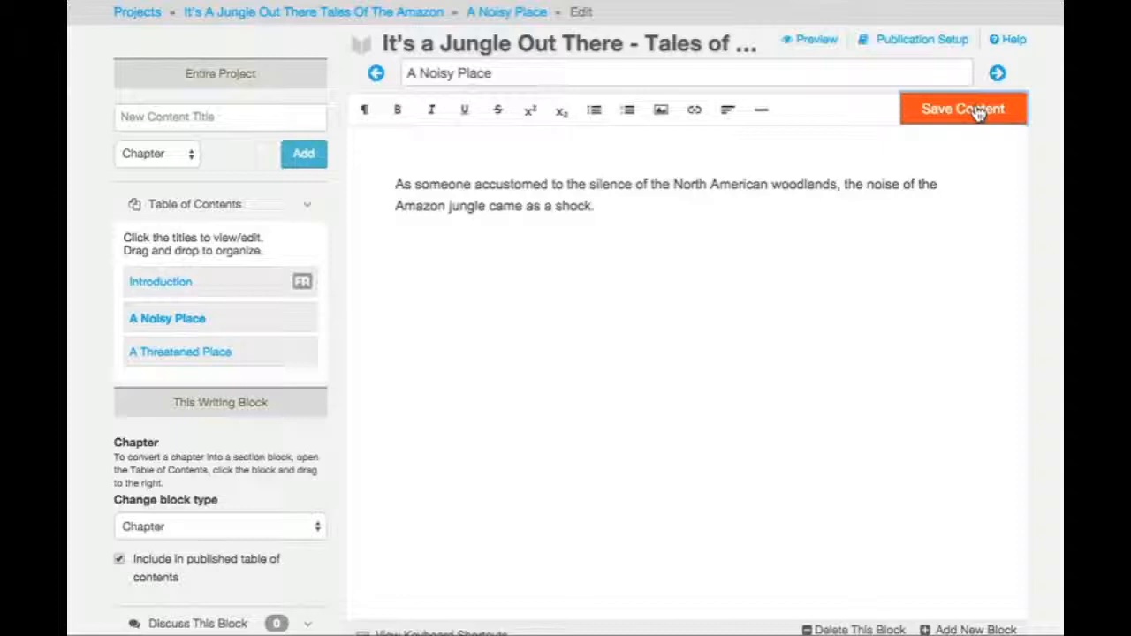
click(964, 109)
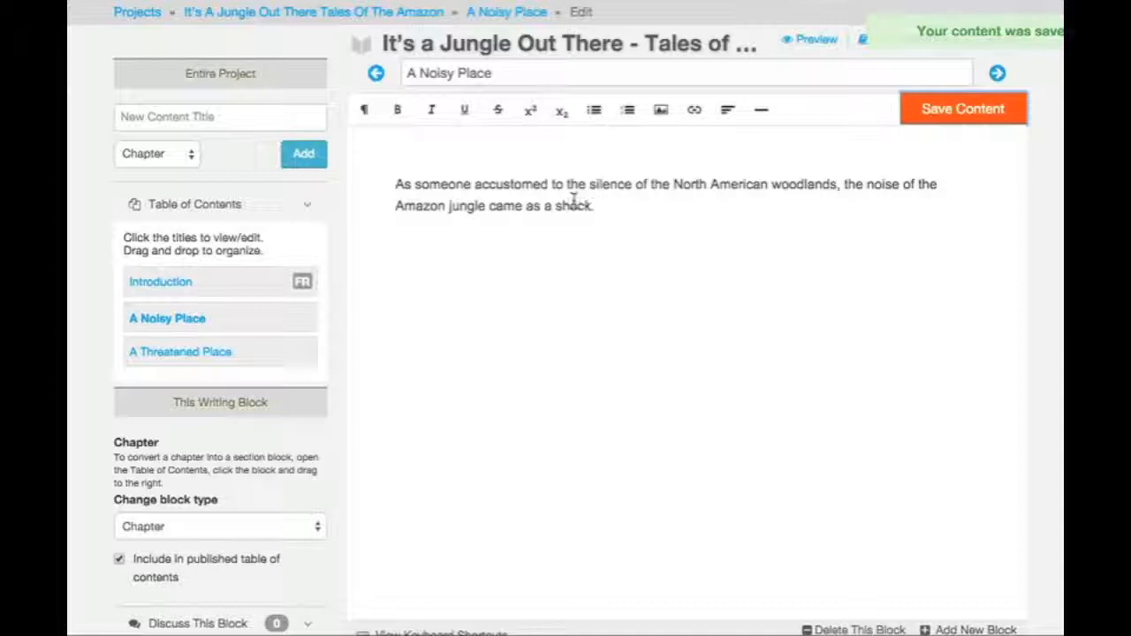
text(surprise)
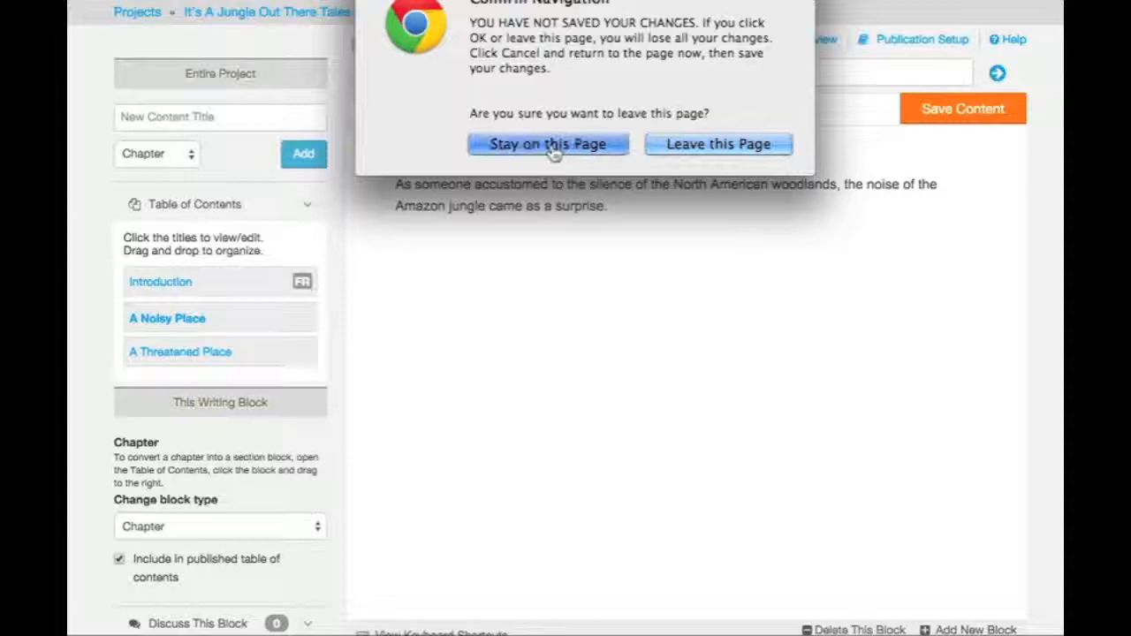
- Stay on the page so the 'surprise' wording is kept
click(548, 145)
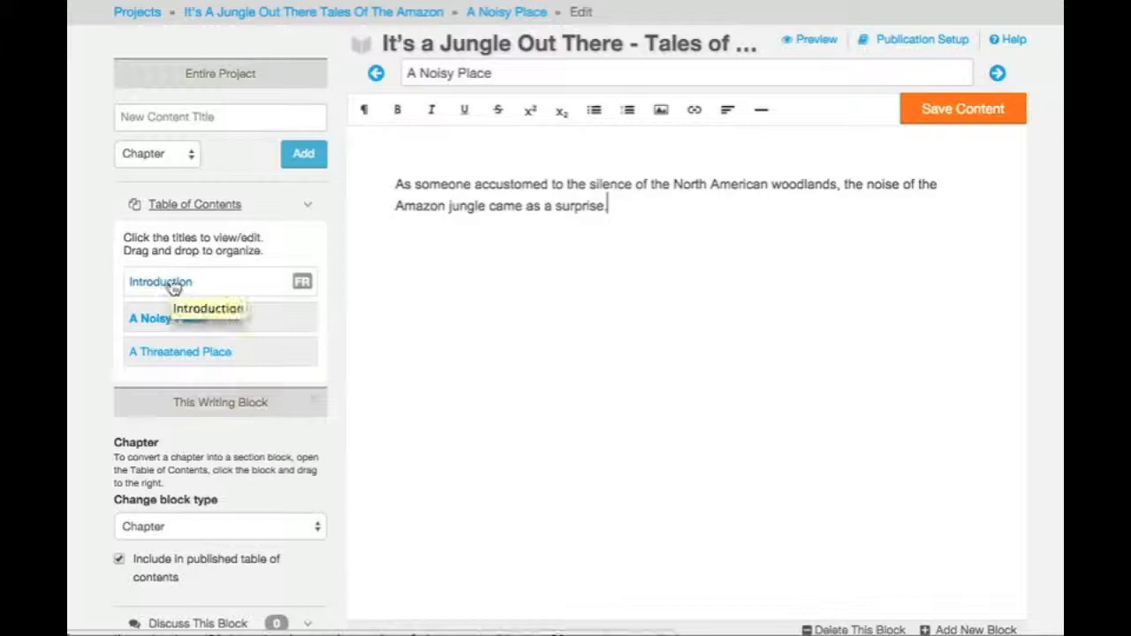
- Load the Introduction chapter with its Amazon rainforest text
click(159, 283)
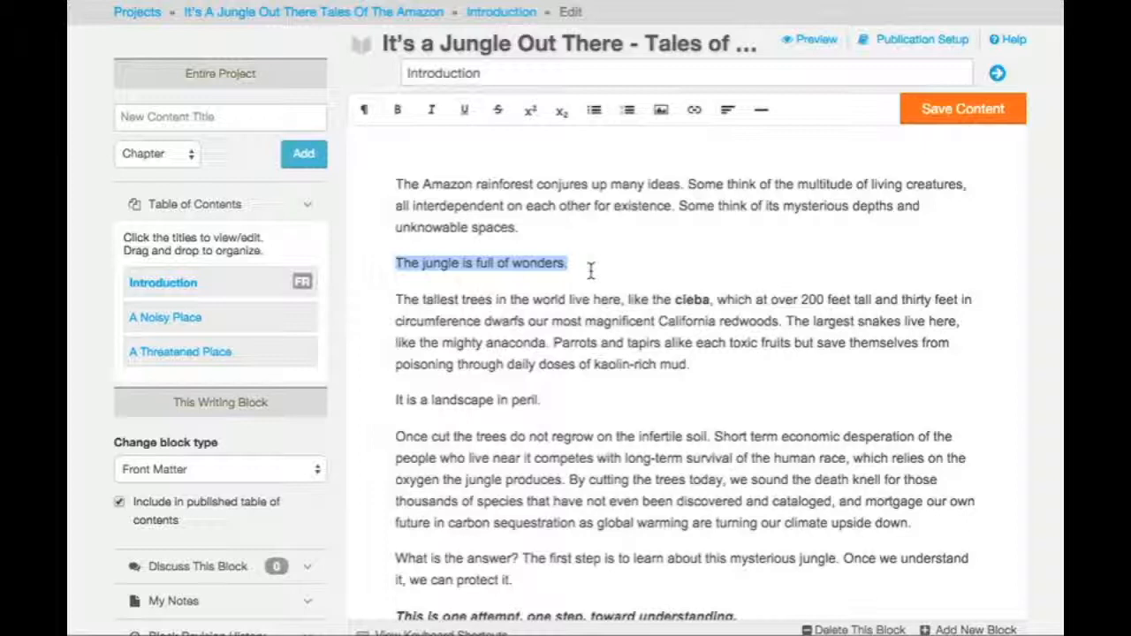
click(364, 109)
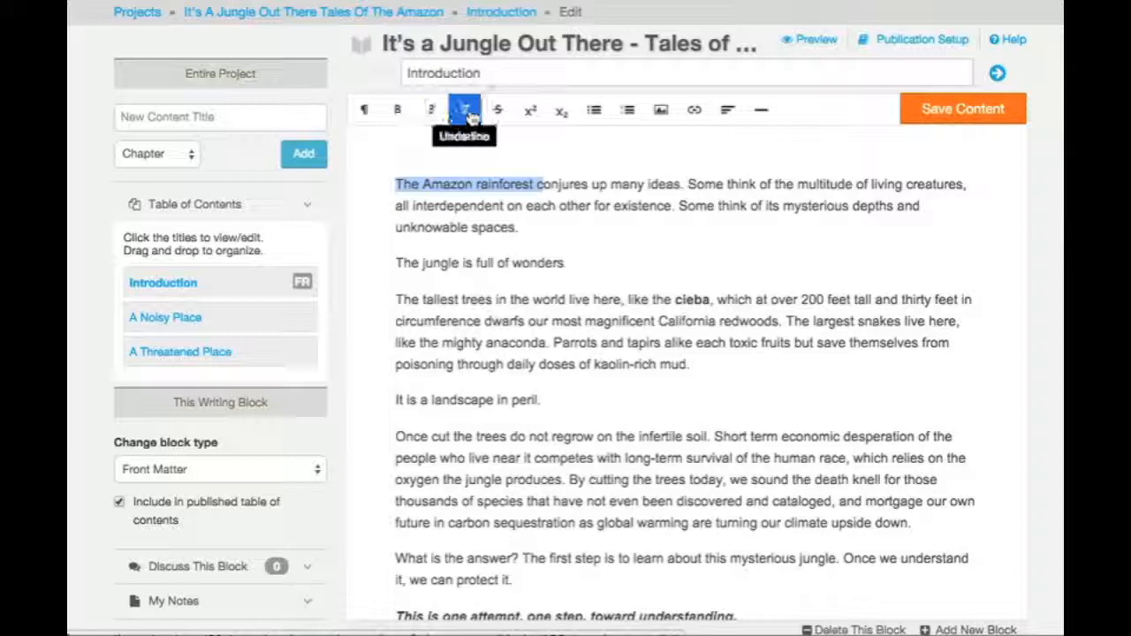
mouse_move(627, 110)
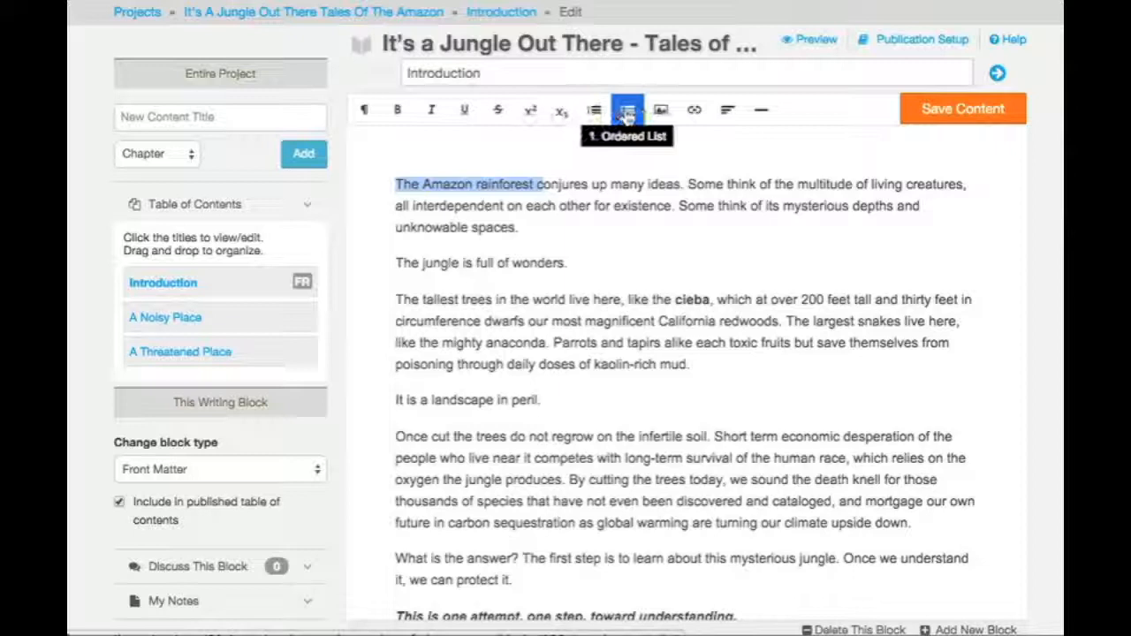
mouse_move(728, 109)
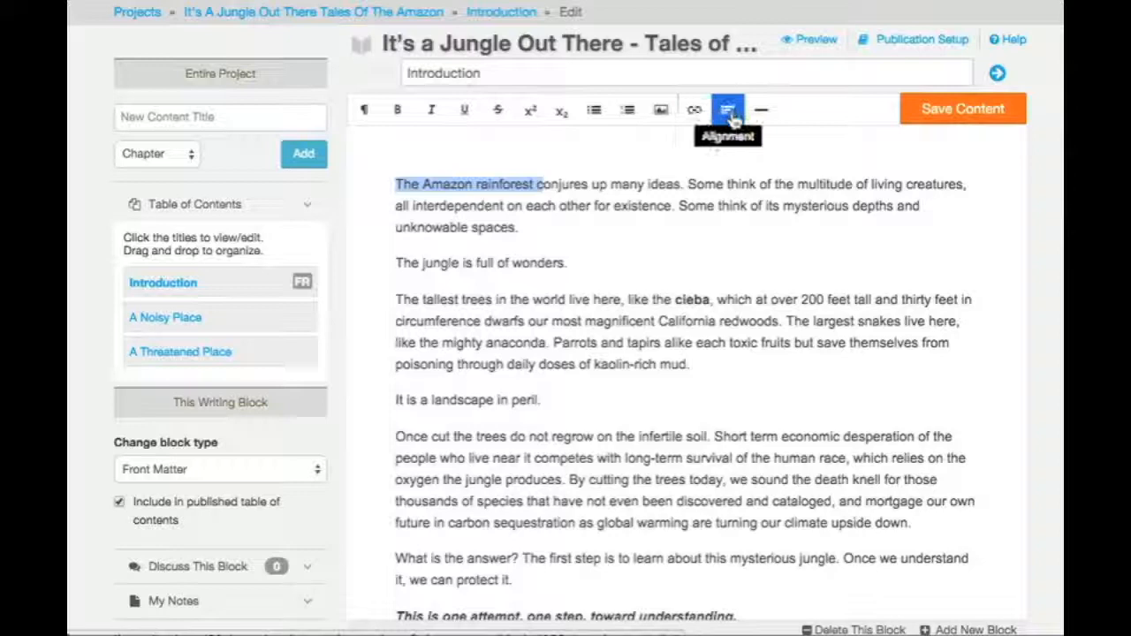
mouse_move(760, 110)
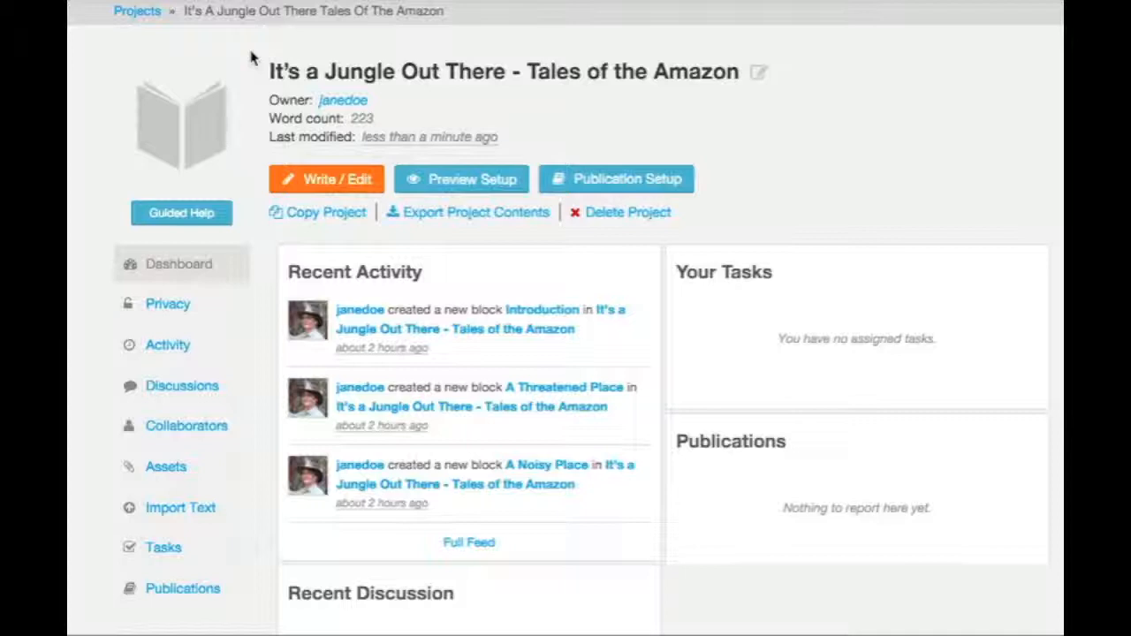
- Show the Import Text page with file and site import options
click(180, 508)
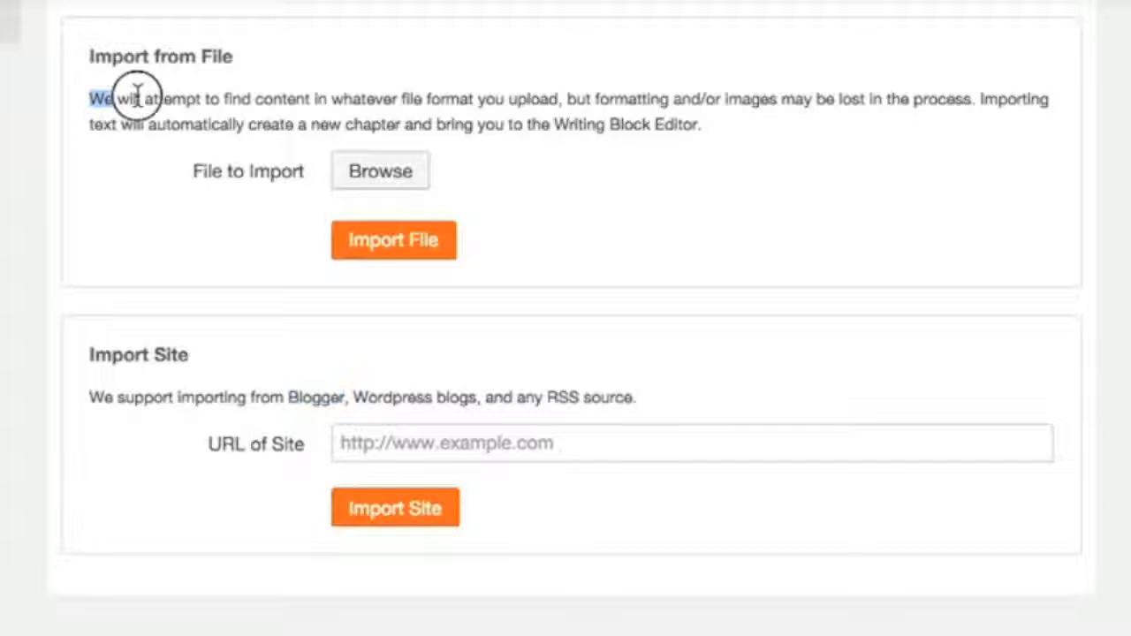
- Import Monday.docx as a new untitled chapter and show it in the chapter list
drag(92, 99, 703, 124)
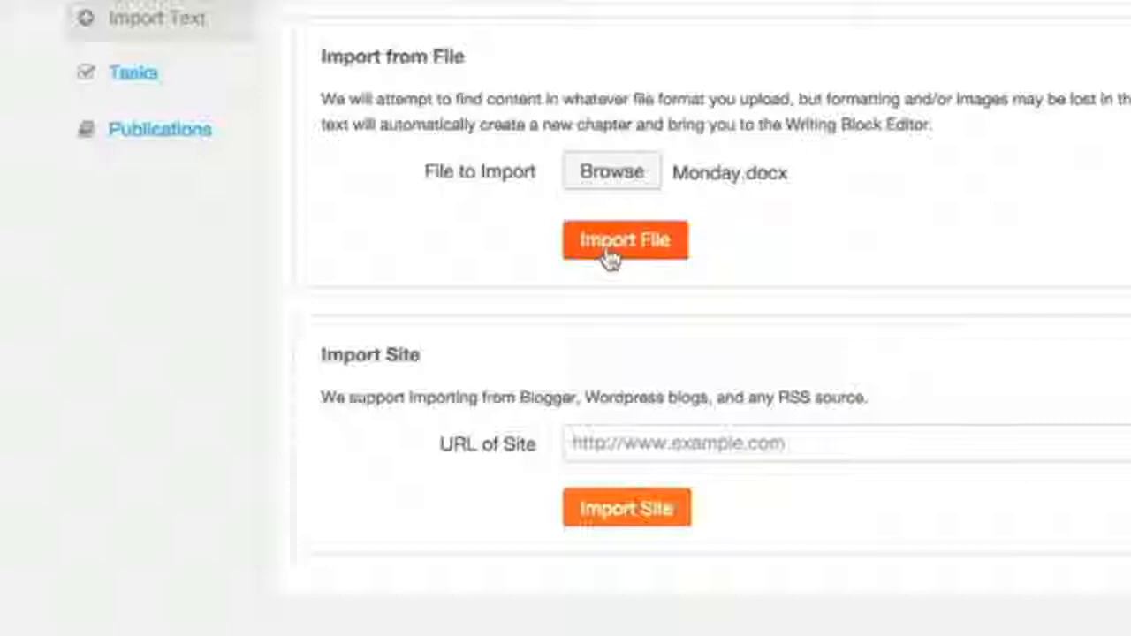
click(626, 240)
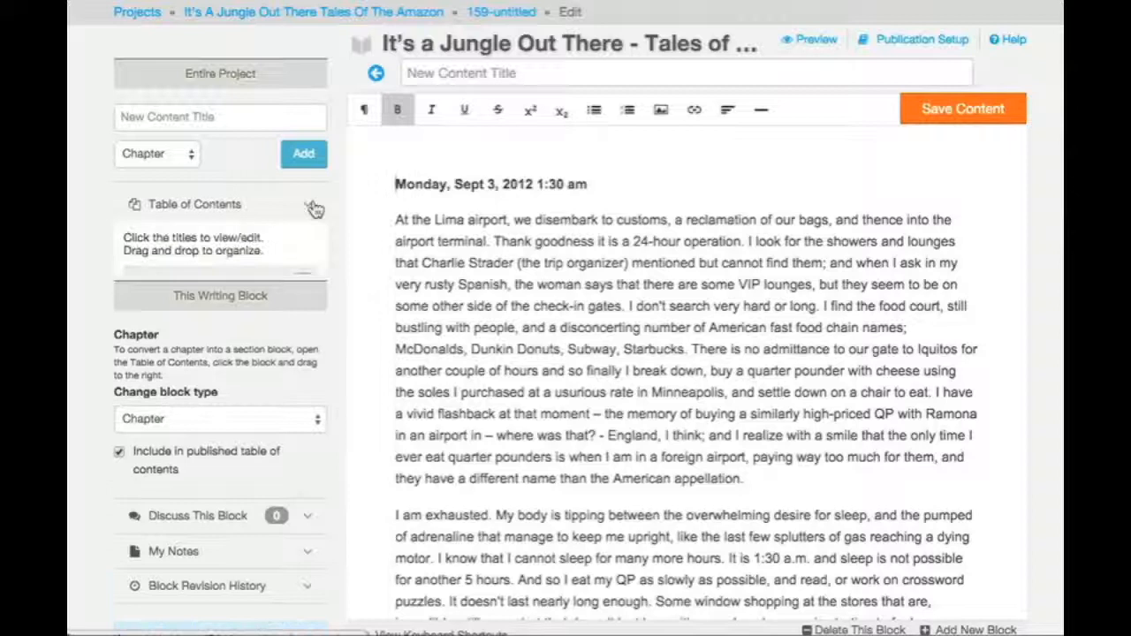
click(194, 205)
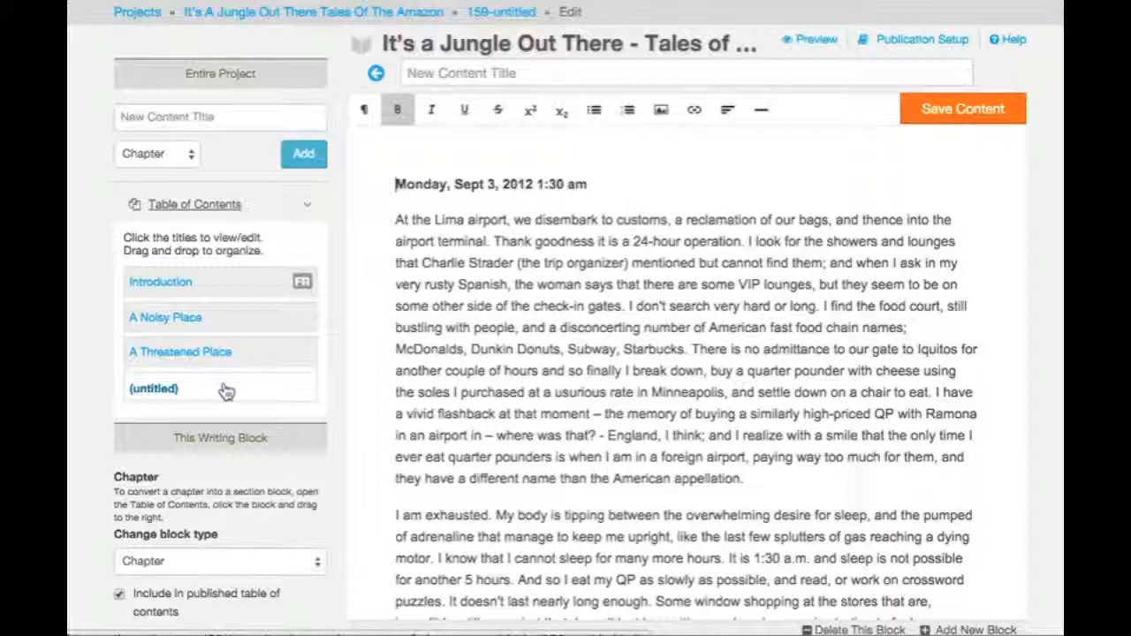